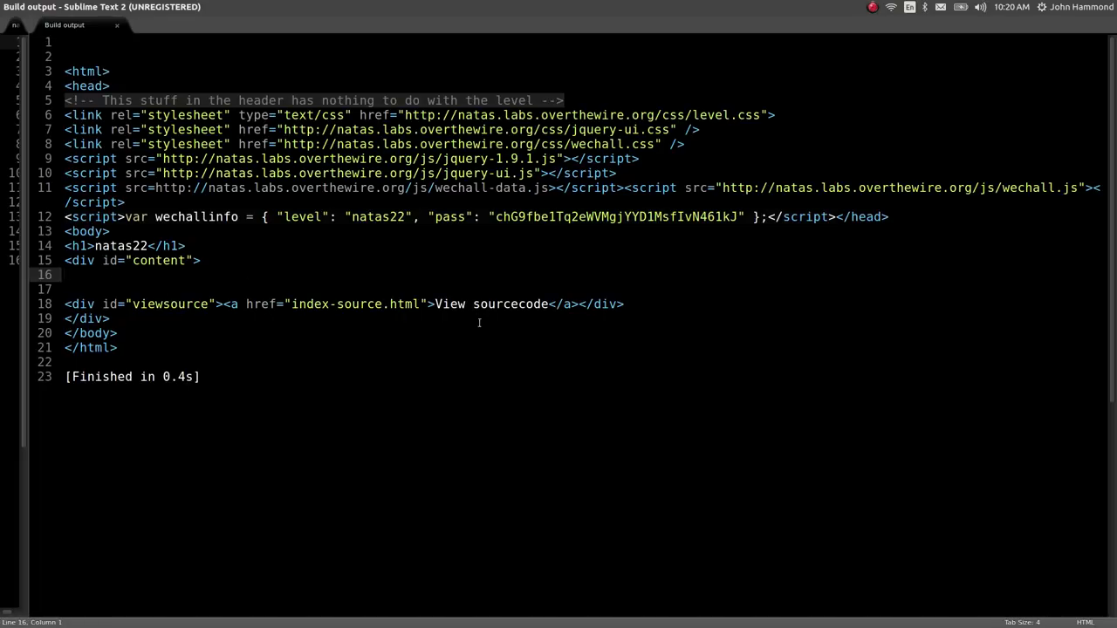
Copy index-source.html from the build output and append it to the natas22.py request URL
double_click(353, 304)
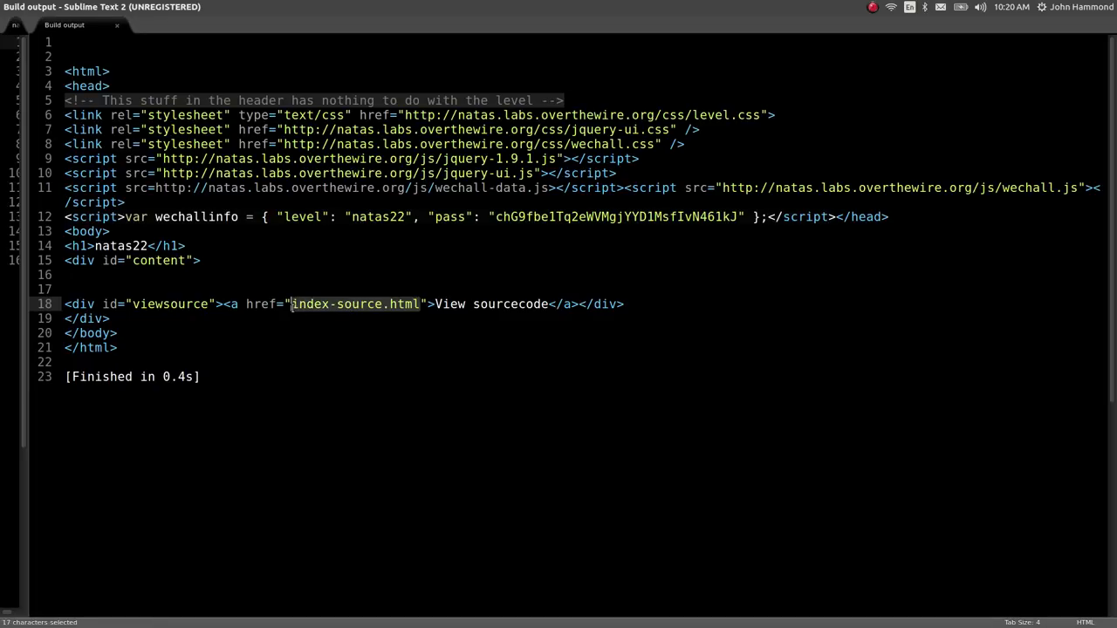
key(ctrl+c)
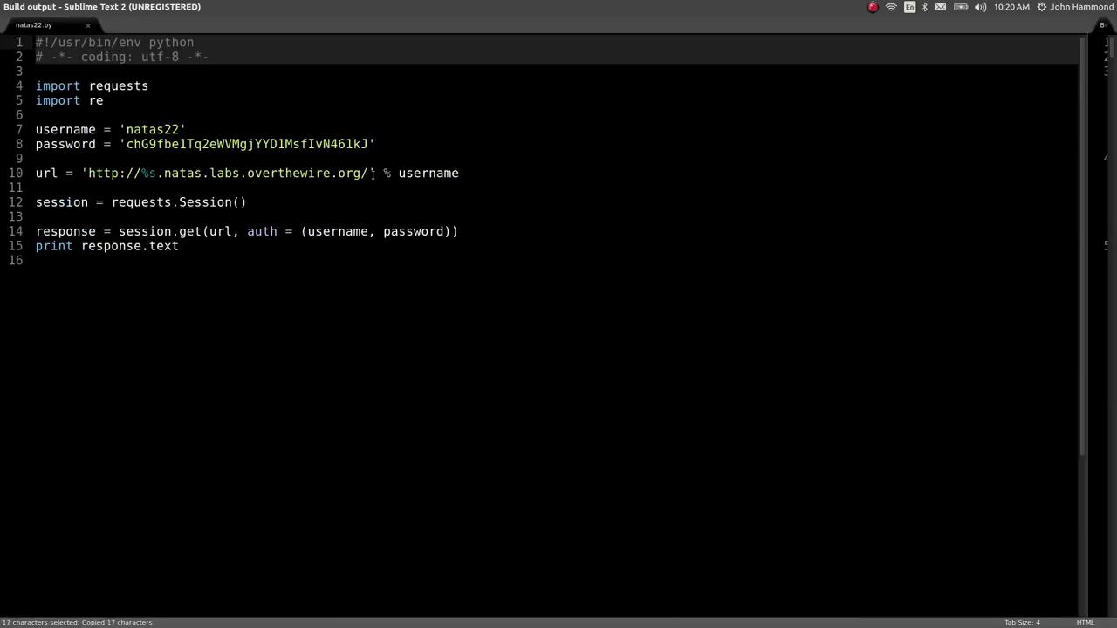
text(index-source.html)
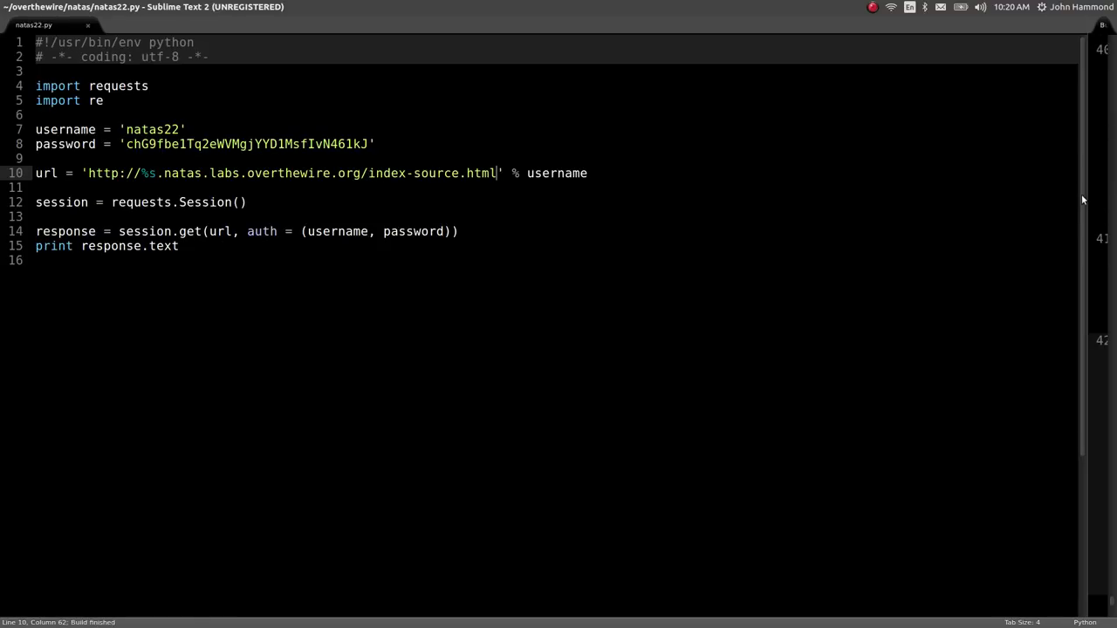
Run the script and read the returned PHP source, selecting the revelio if-block and the admin redirect lines
key(ctrl+b)
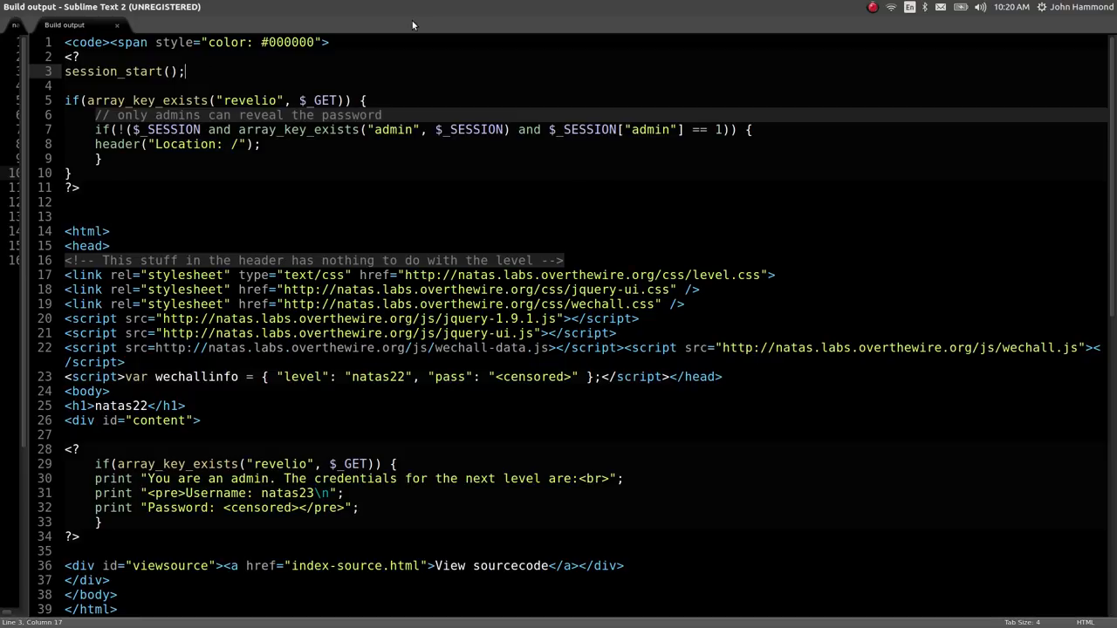
drag(67, 100, 70, 173)
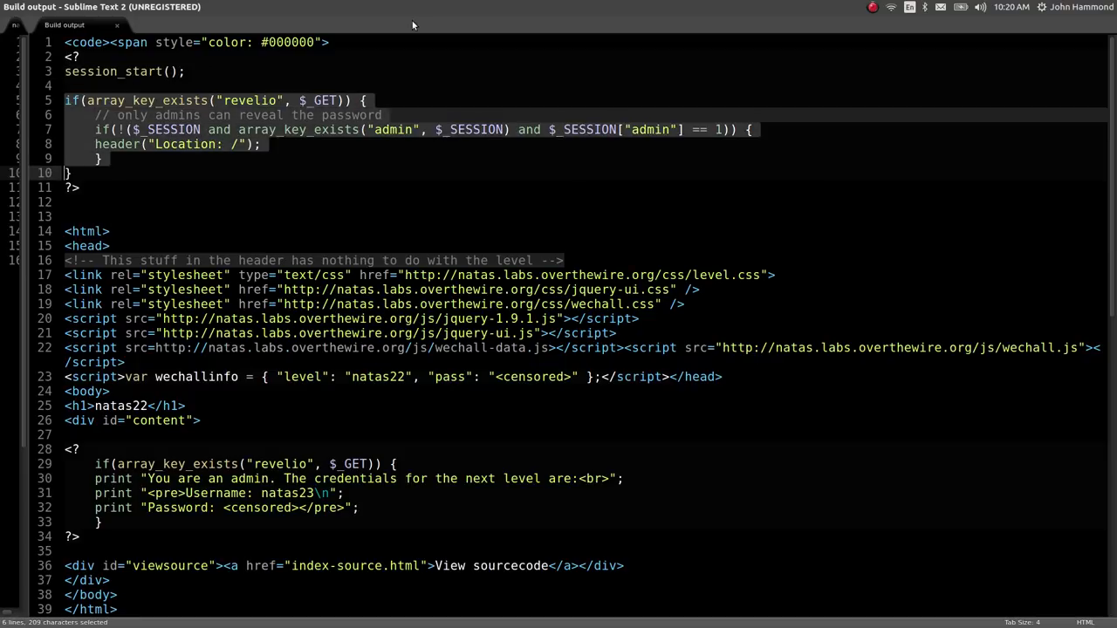
click(334, 99)
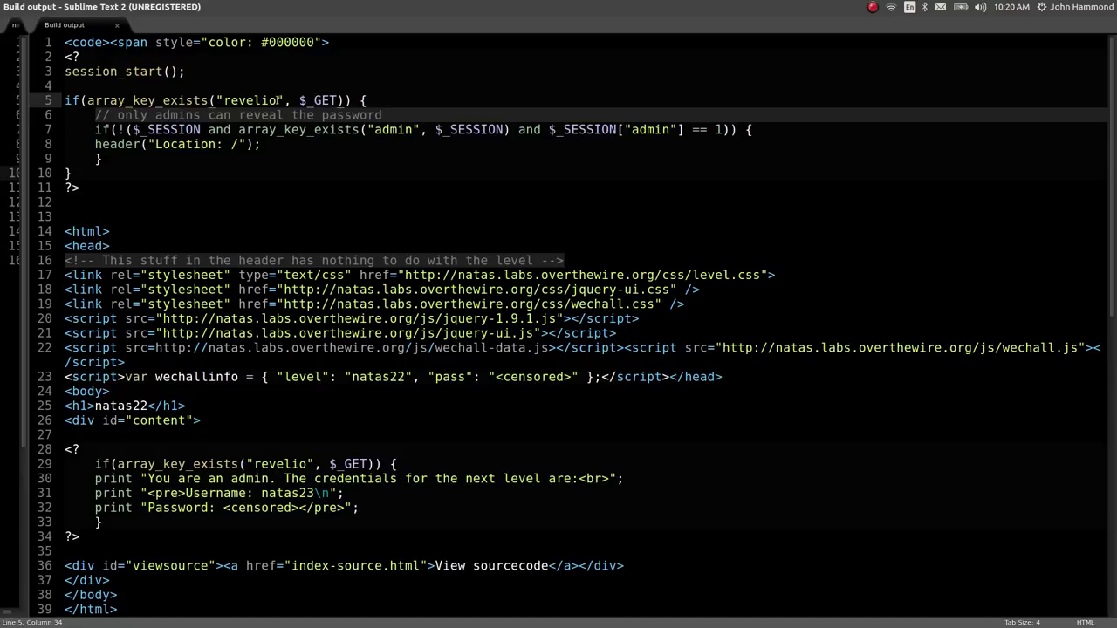
double_click(262, 115)
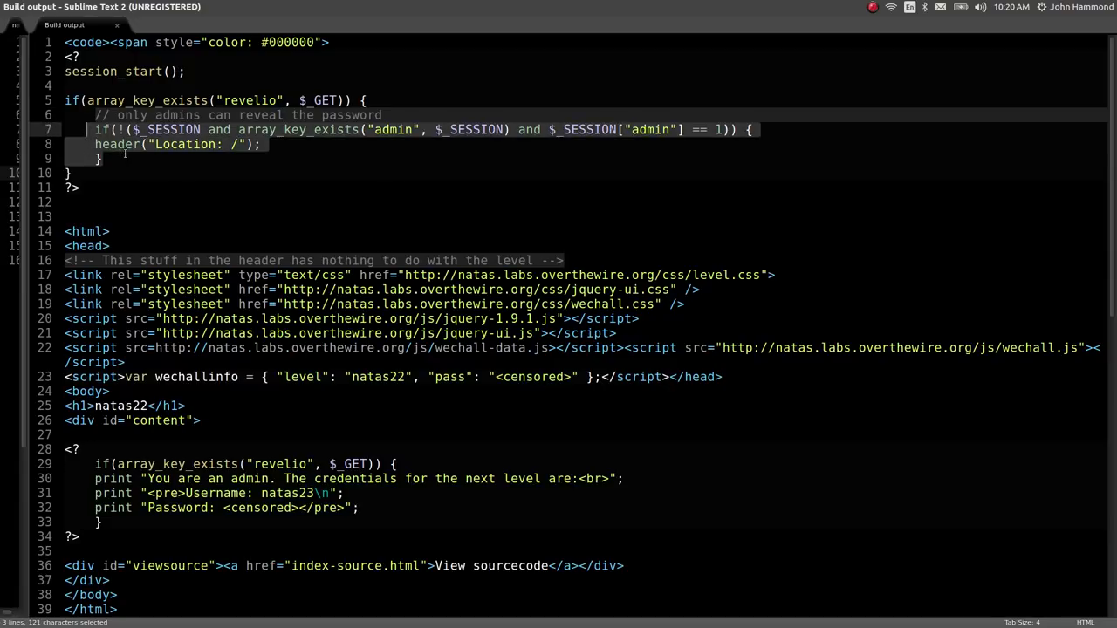
double_click(115, 143)
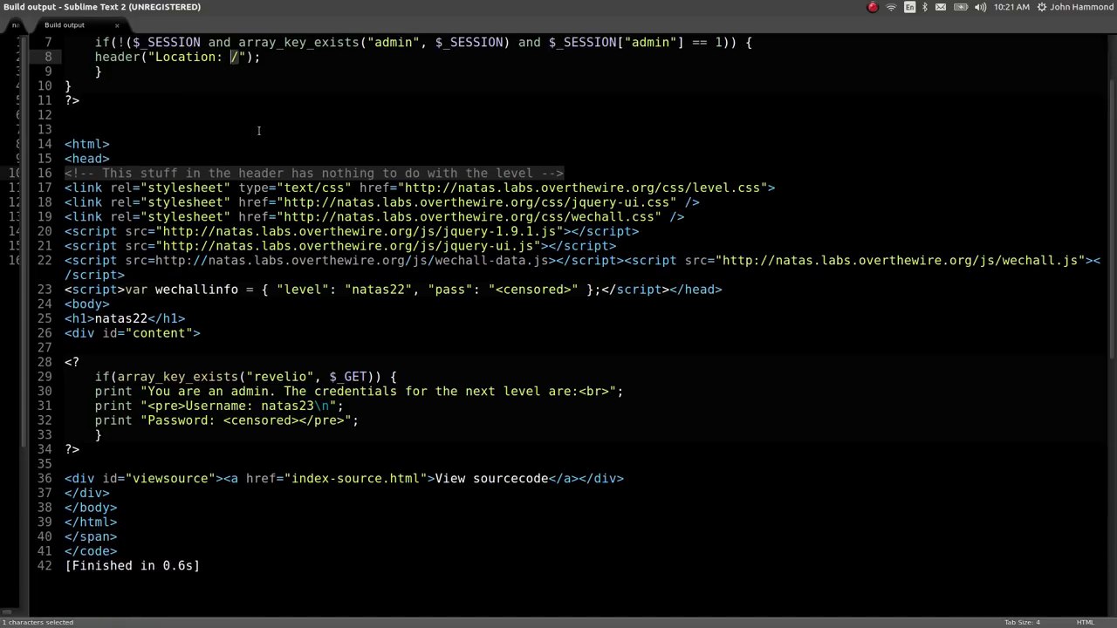
drag(63, 361, 102, 435)
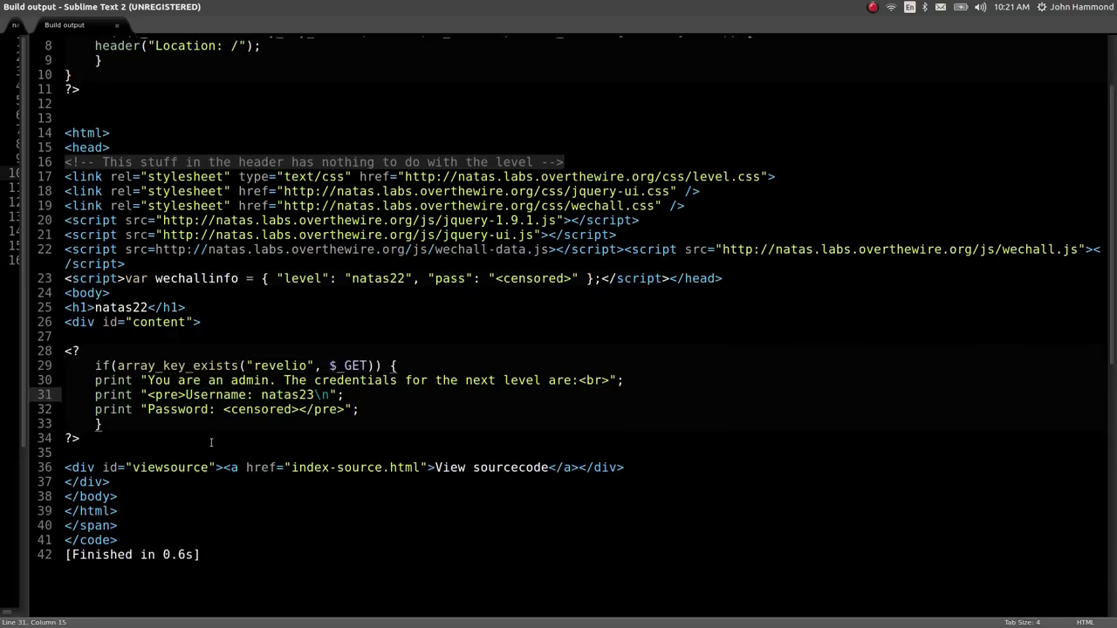
scroll(up, 3)
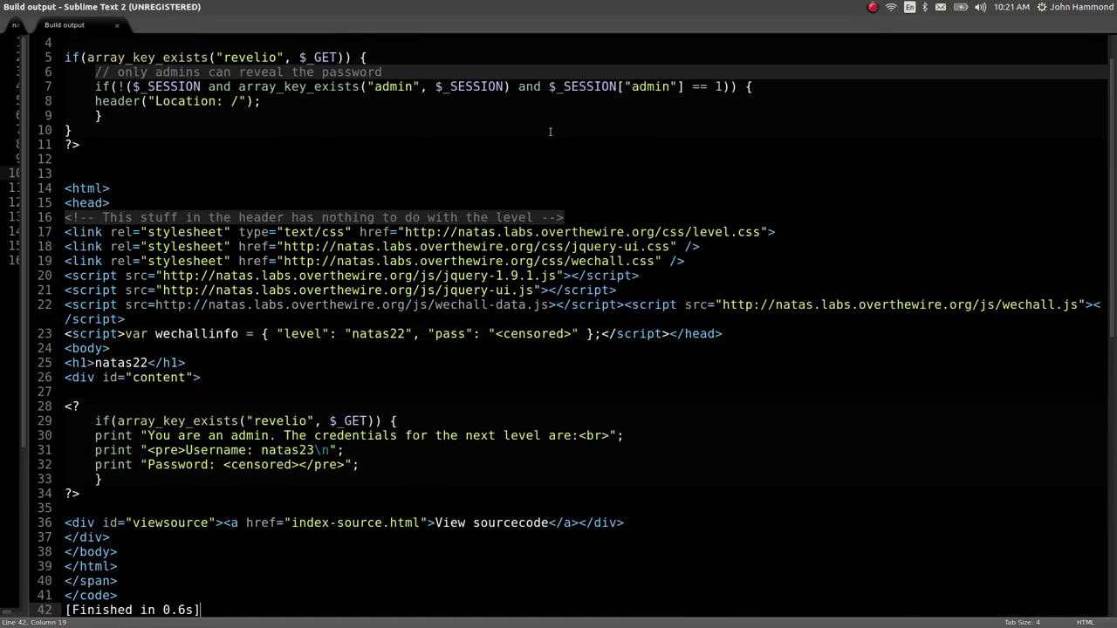
Change the natas22.py URL to request the site root with ?revelio=1 and run it
scroll(up, 3)
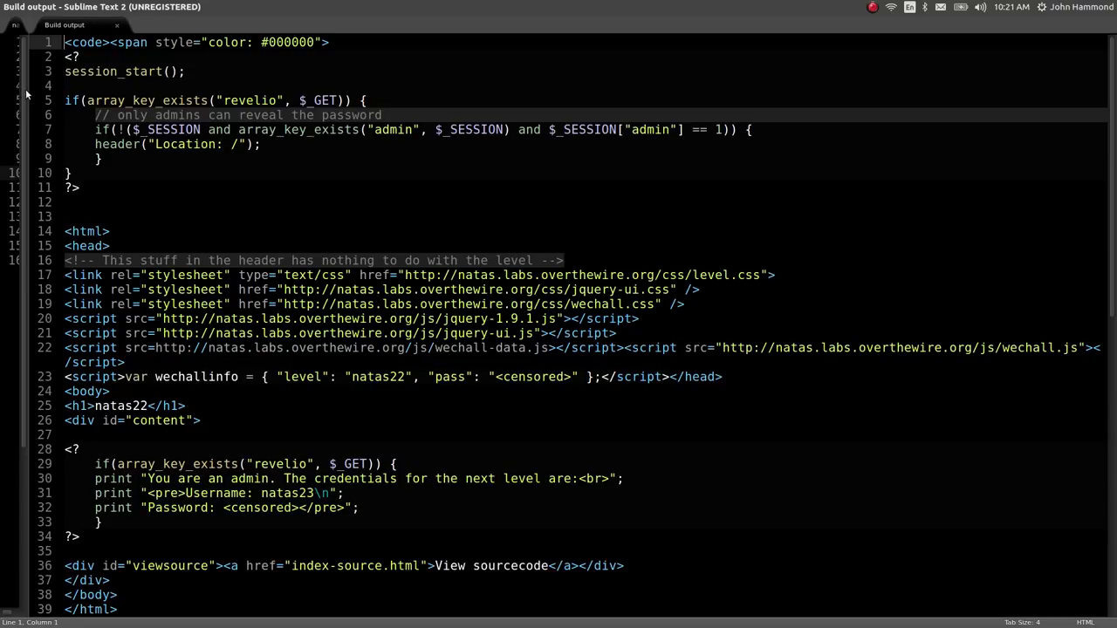
click(35, 24)
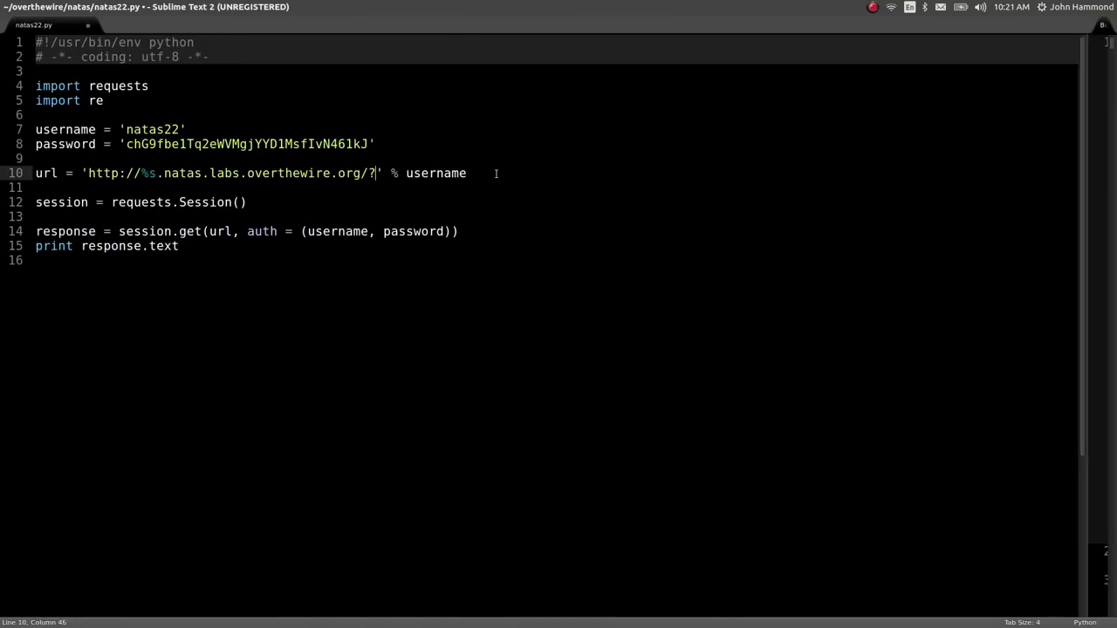
text(revelio)
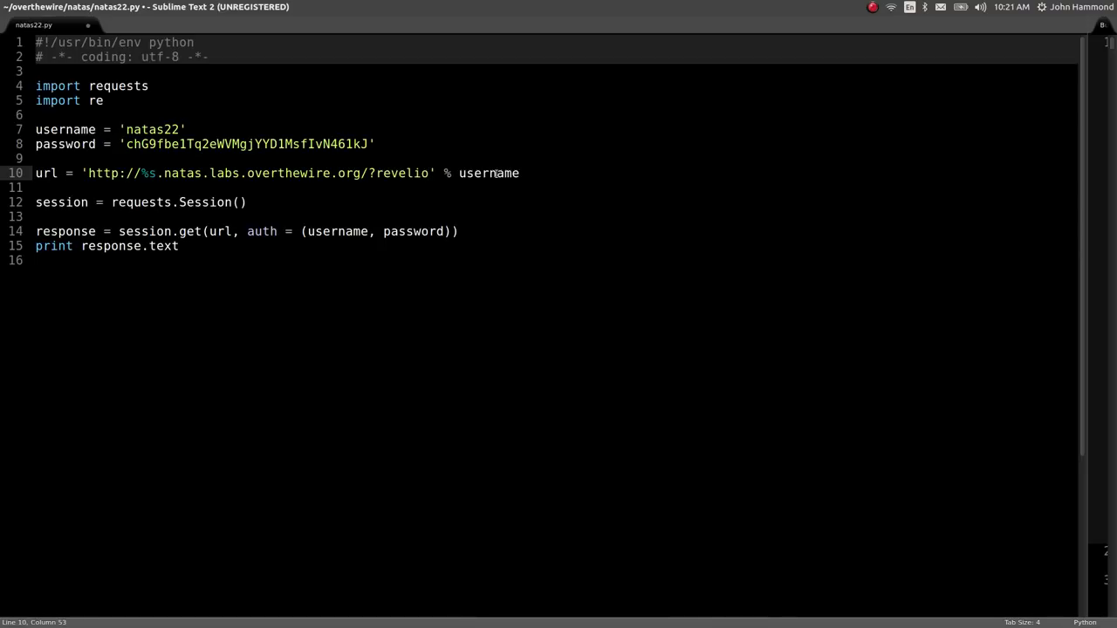
text(=1)
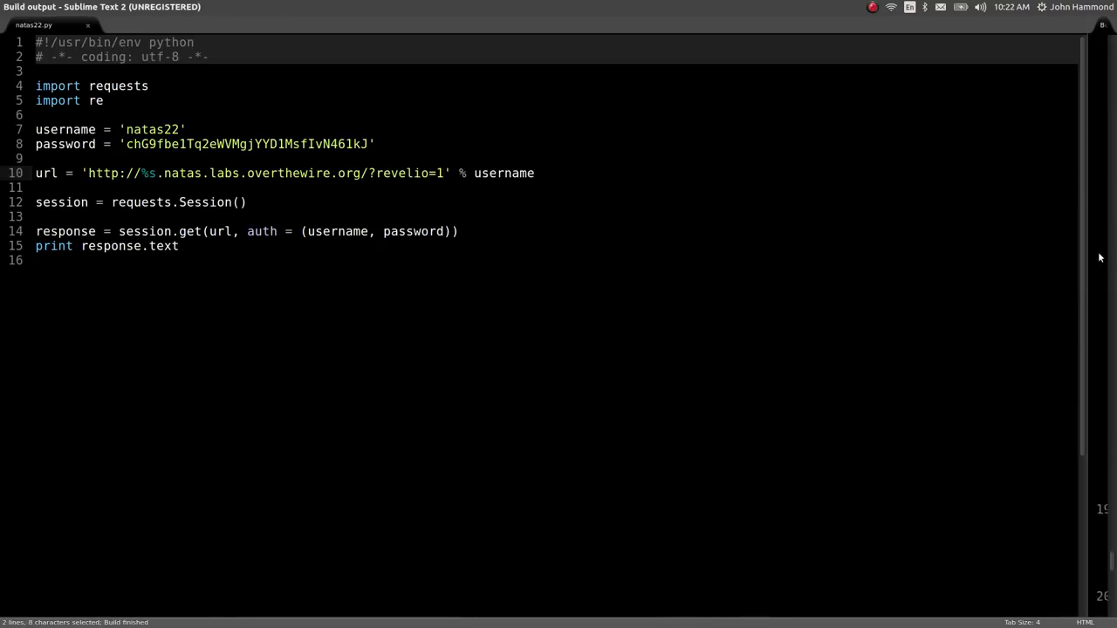
key(ctrl+b)
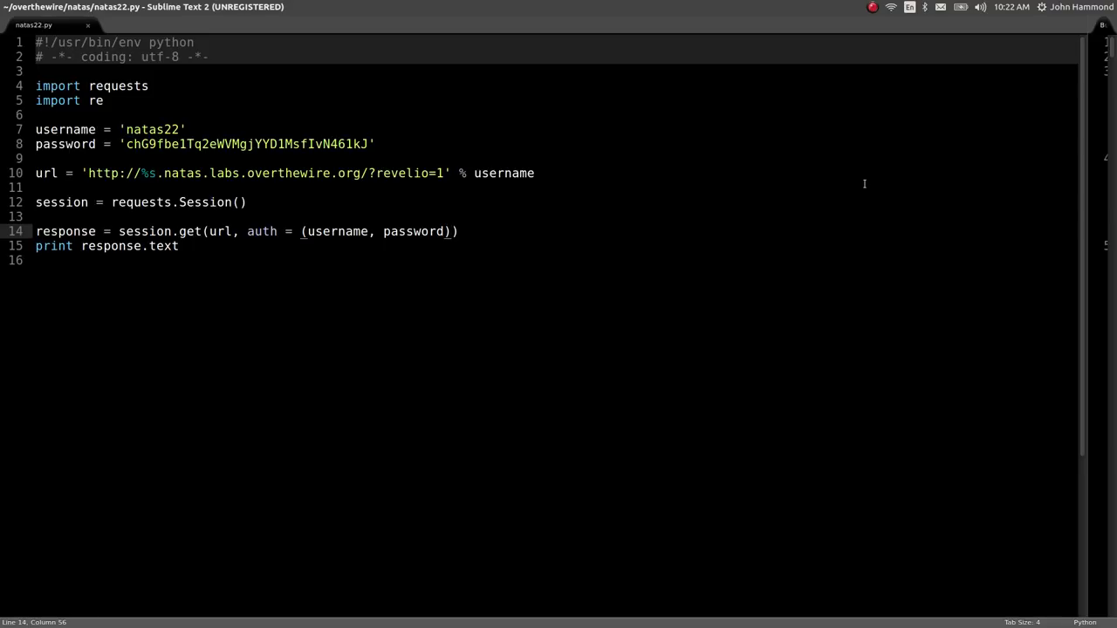
Add allow_redirects = False to session.get and run to reveal the natas23 credentials
double_click(118, 86)
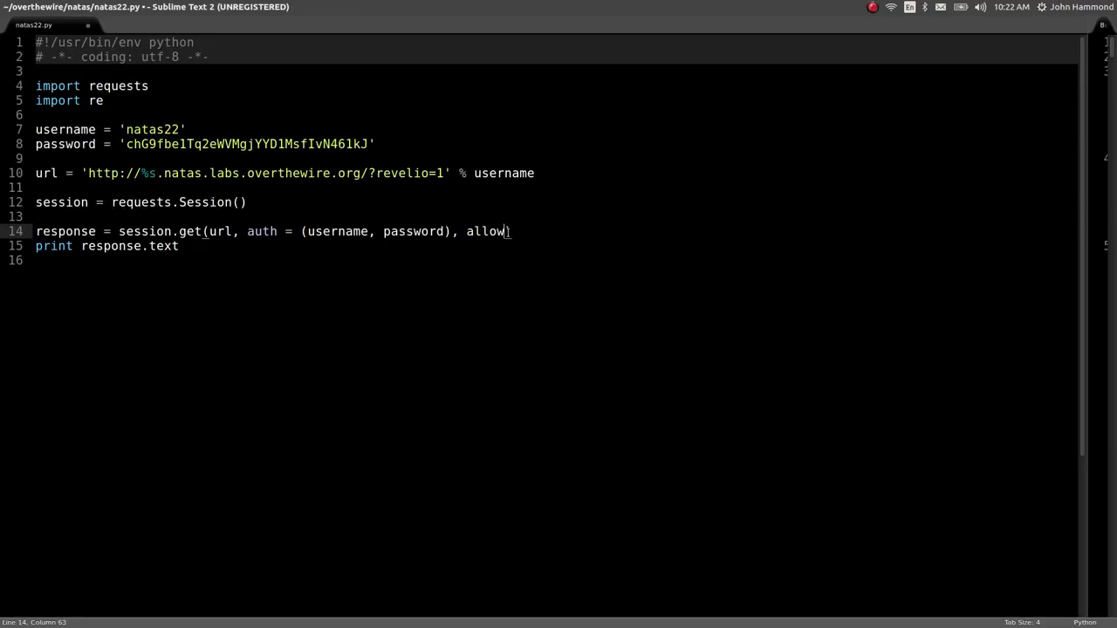
text(_redirect))
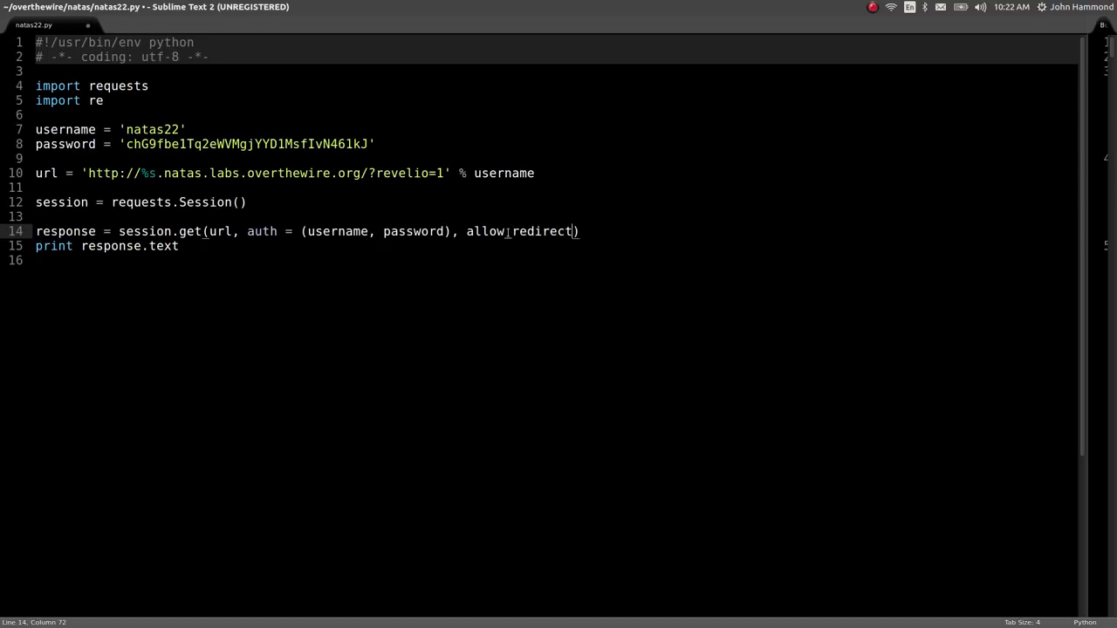
text(s = False)
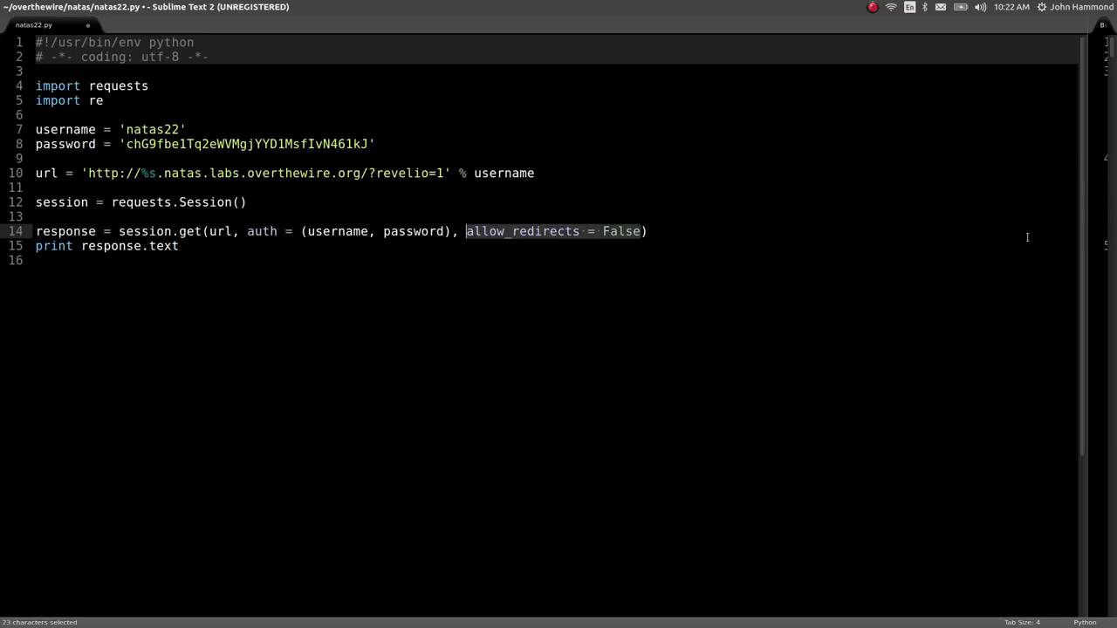
key(ctrl+s)
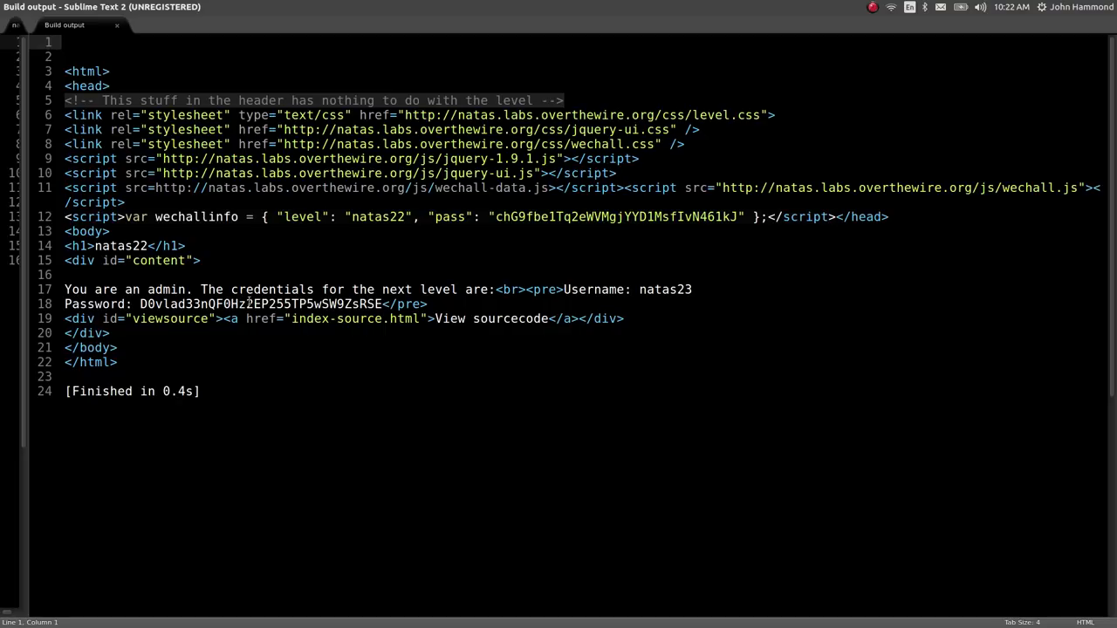
Return to the script to save a natas23.py copy and edit its username
click(63, 41)
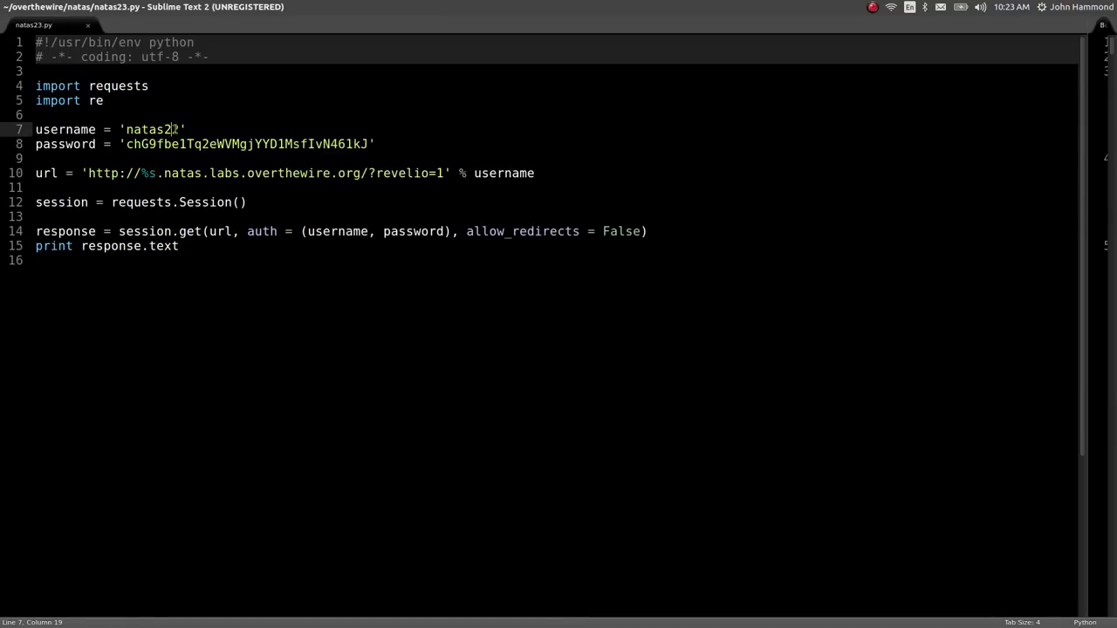
text(D0vlad33nQF0Hz2EP255TP5wSW9ZsRSE')
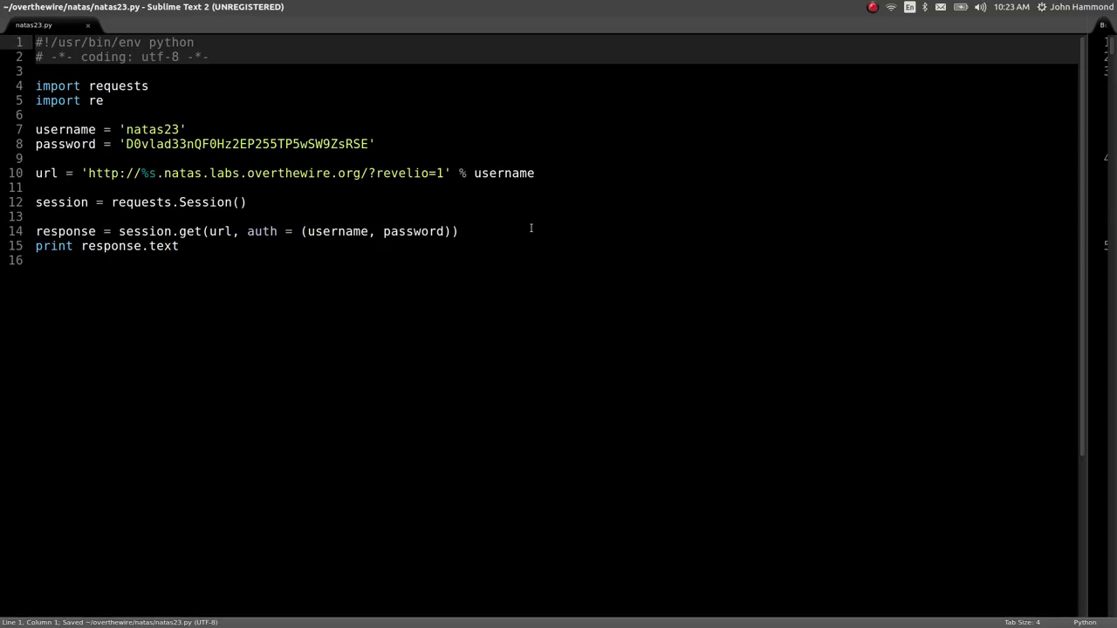
click(35, 42)
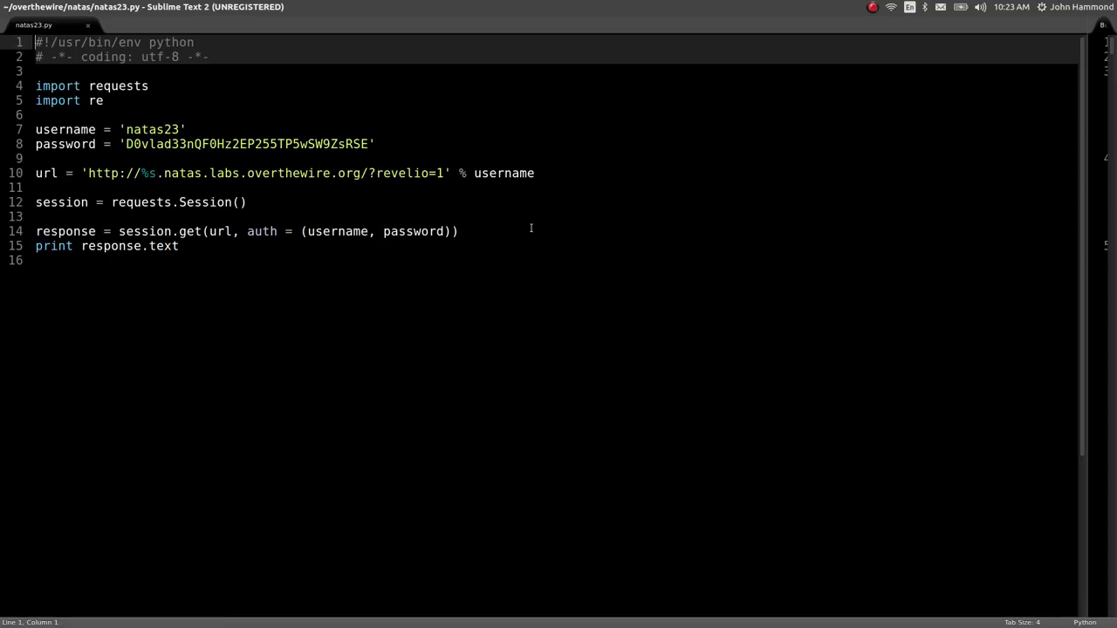